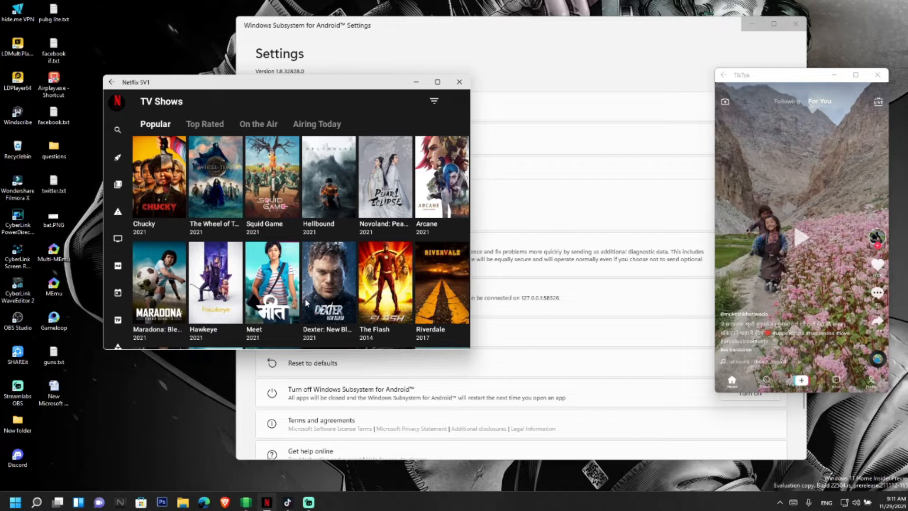
mouse_move(316, 276)
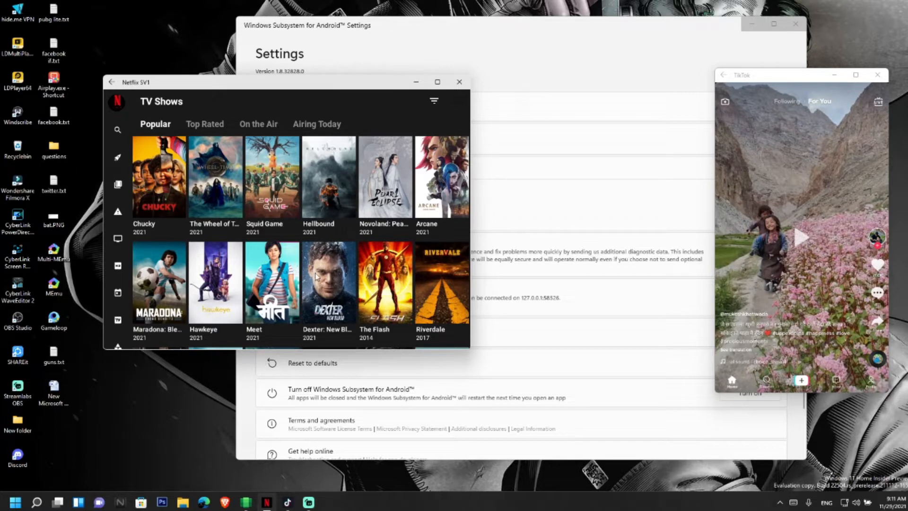
- Download 'Garena Free Fire - Booyah Day 1.67.0.apk' from an1.com and save it to Downloads
scroll("down", 3)
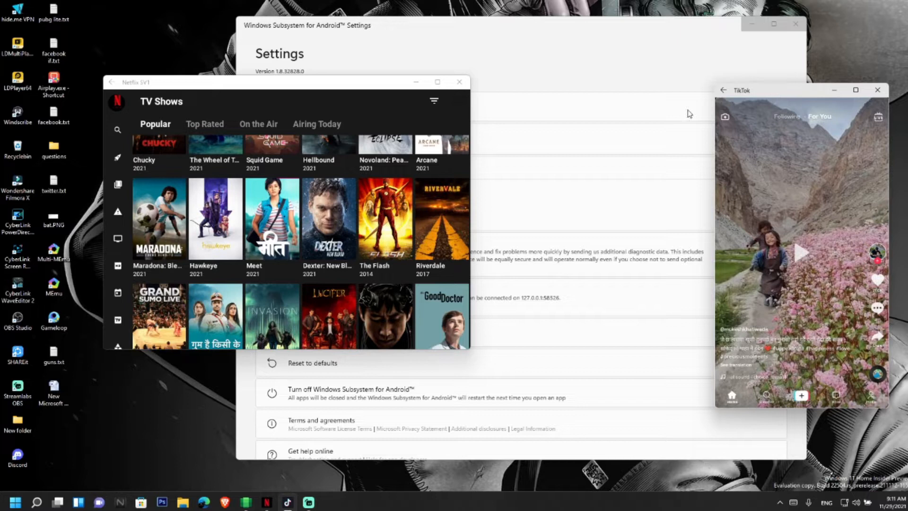
left_click_drag(260, 82, 268, 96)
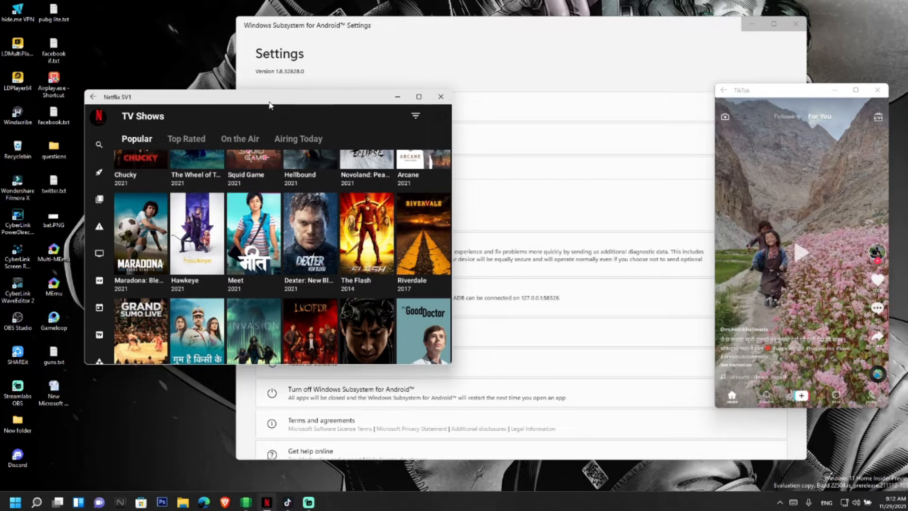
mouse_move(358, 189)
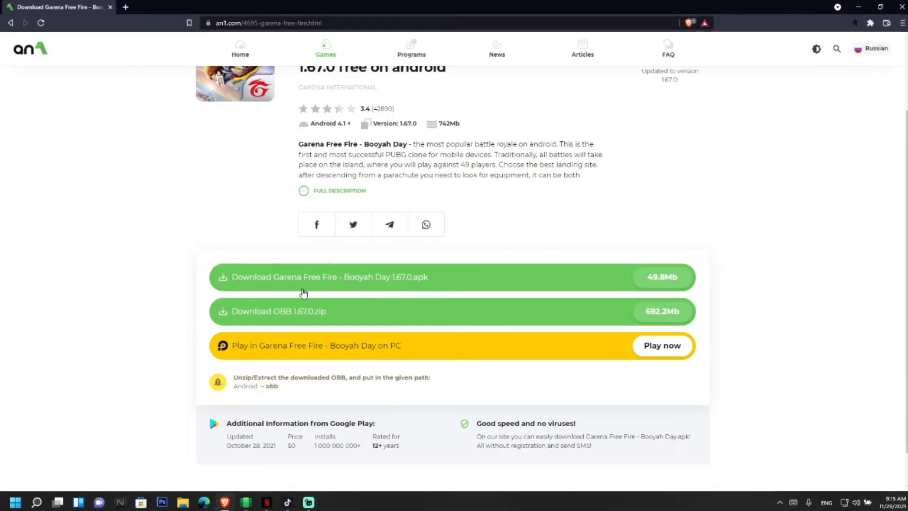
left_click(327, 277)
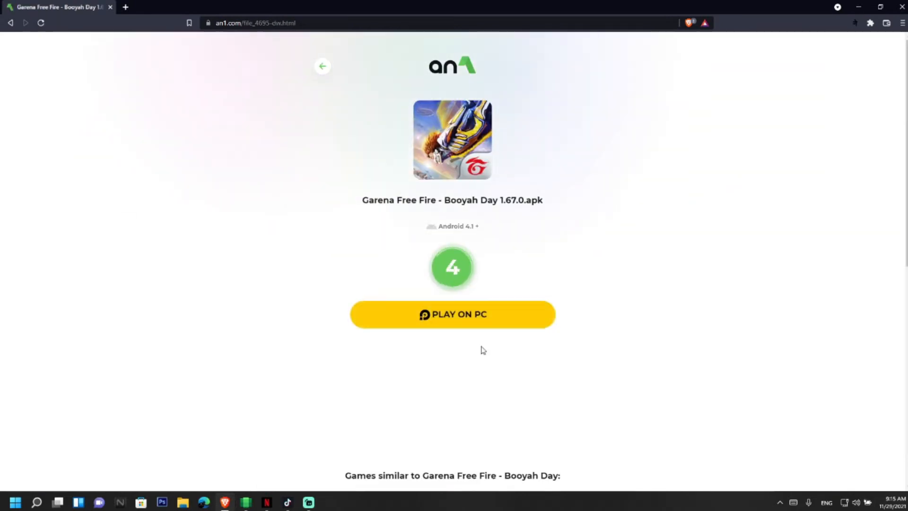
left_click(452, 267)
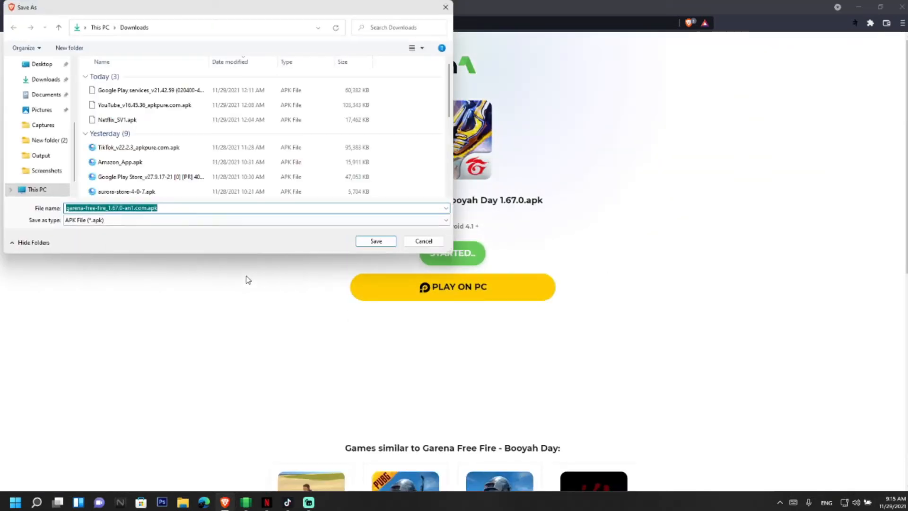
left_click(375, 241)
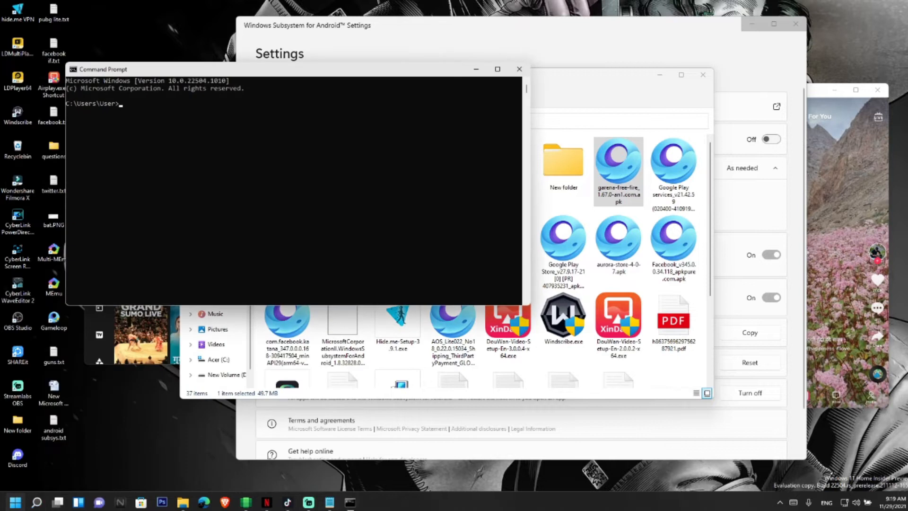
- Run adb install on the quoted Free Fire APK path from Downloads, reporting Success
type("adb ins")
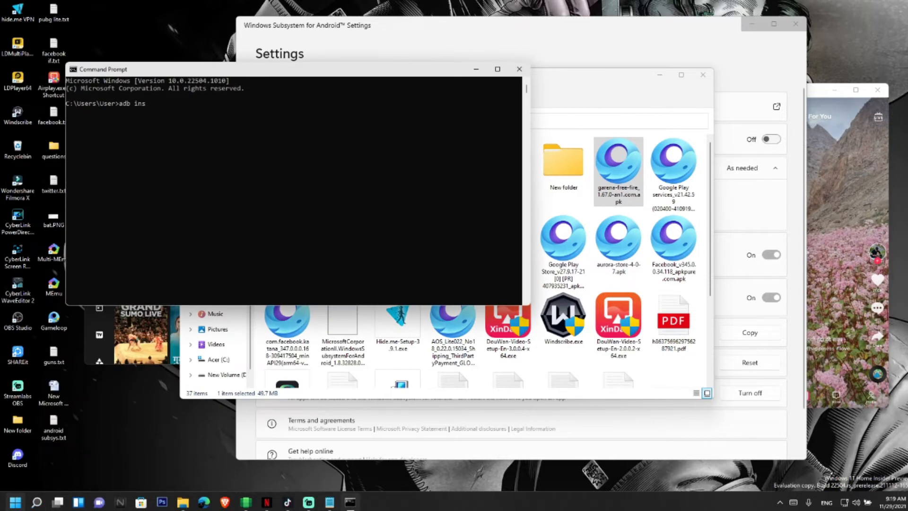
type("tall")
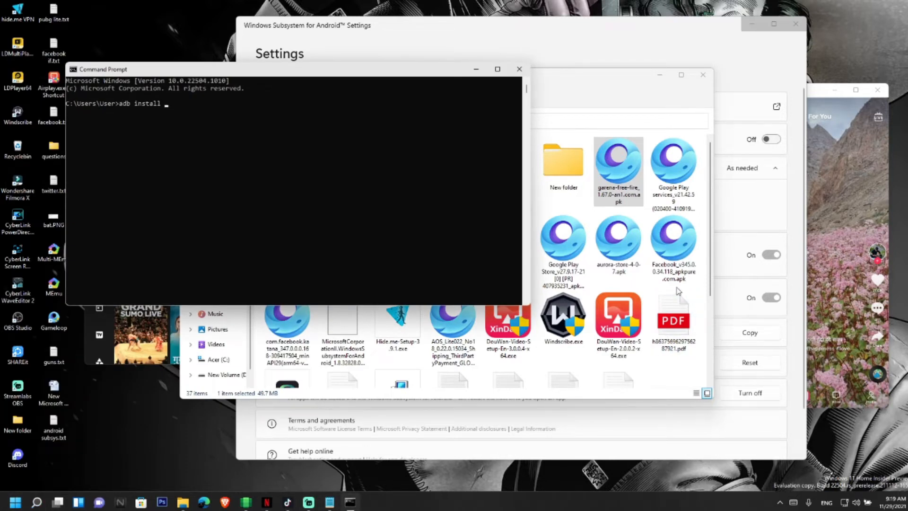
right_click(618, 168)
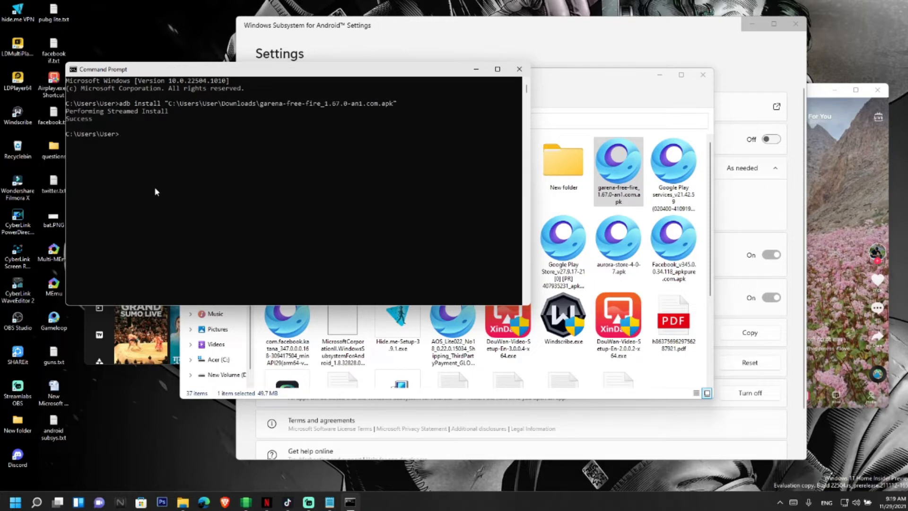
mouse_move(136, 123)
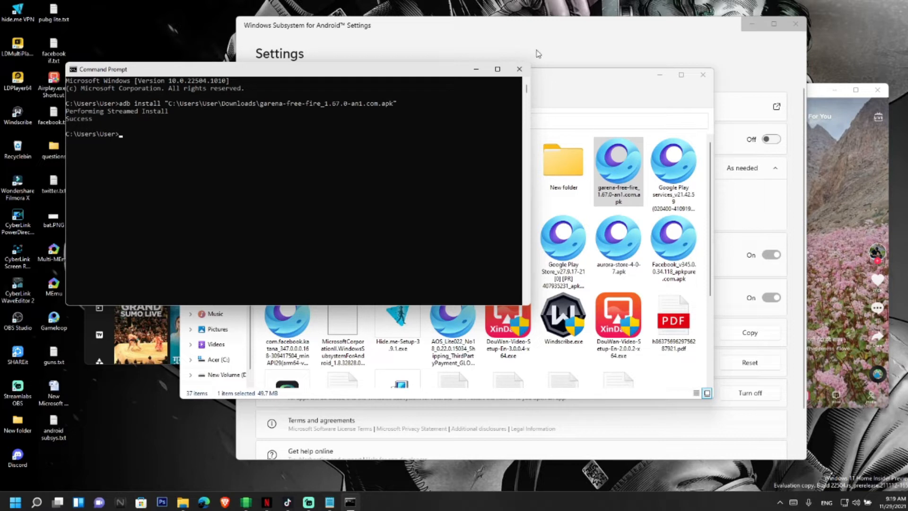
left_click(13, 501)
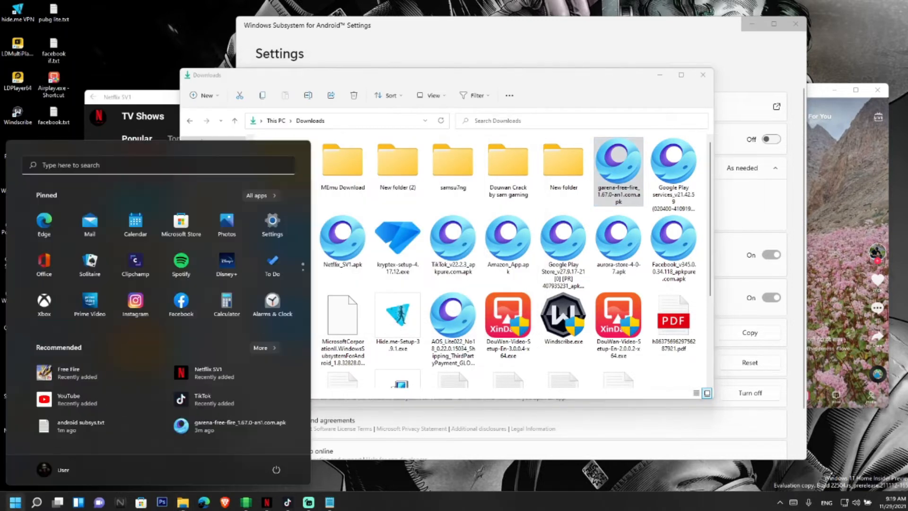
mouse_move(68, 373)
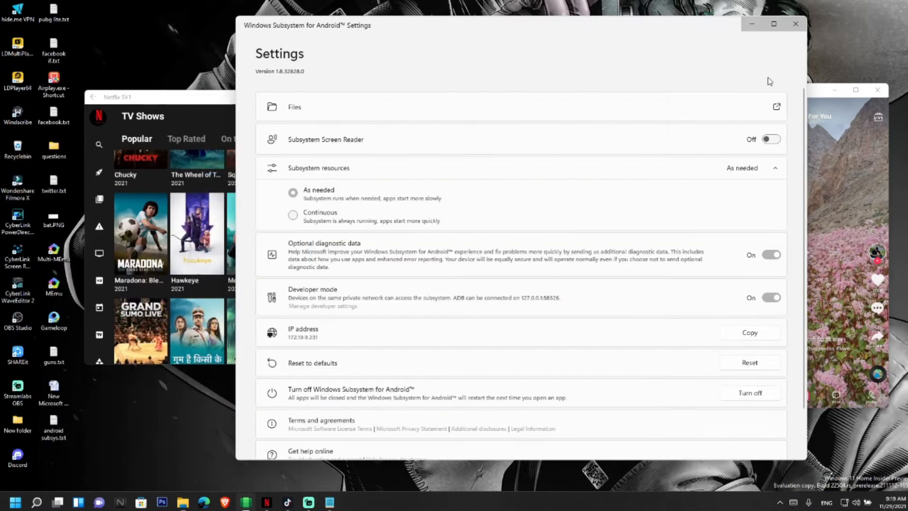
- Launch Free Fire from the Start menu's Recommended list
left_click(13, 501)
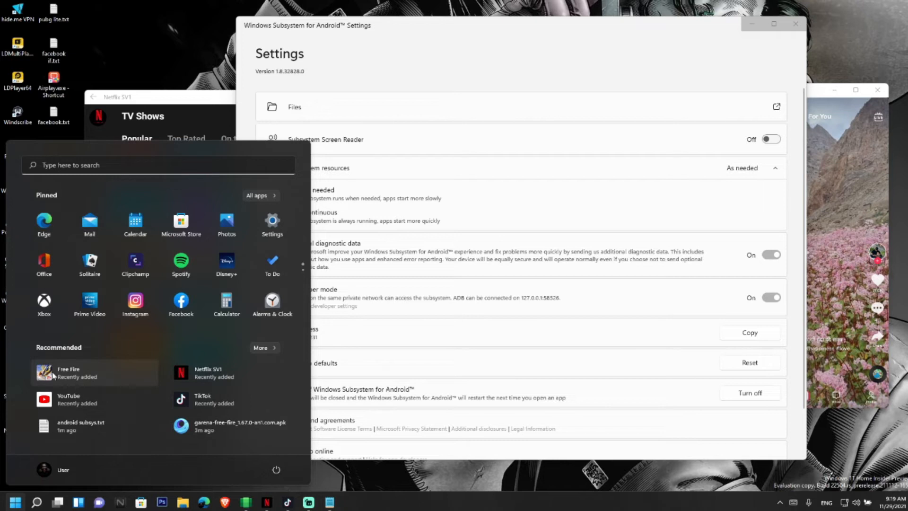
left_click(68, 372)
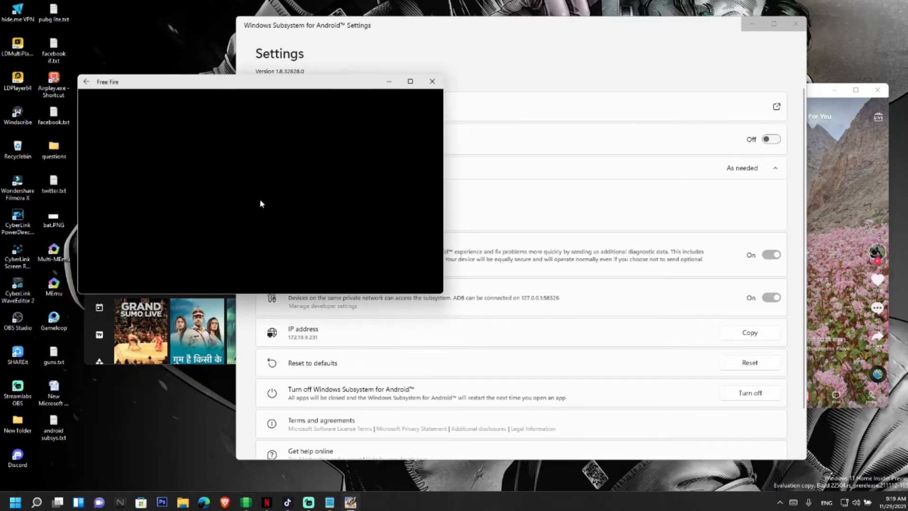
mouse_move(230, 88)
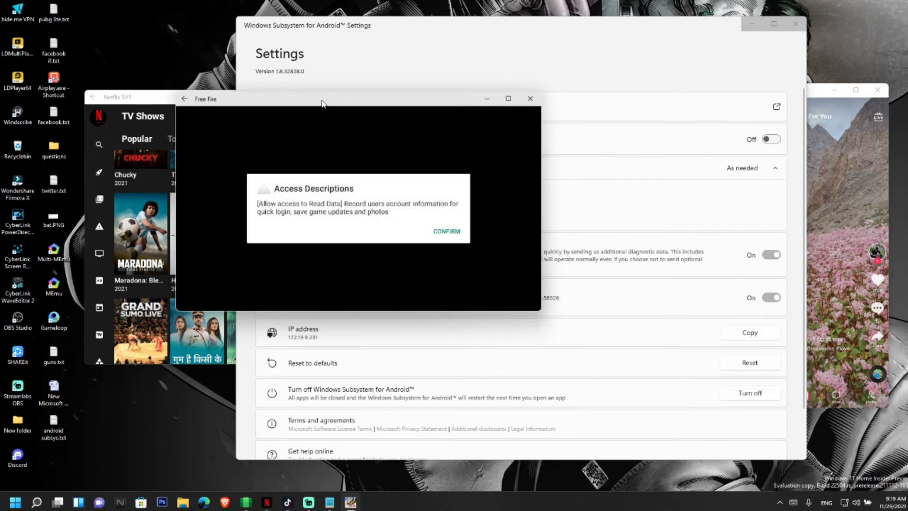
- Confirm Free Fire's Access Descriptions and allow its device file access
left_click(446, 232)
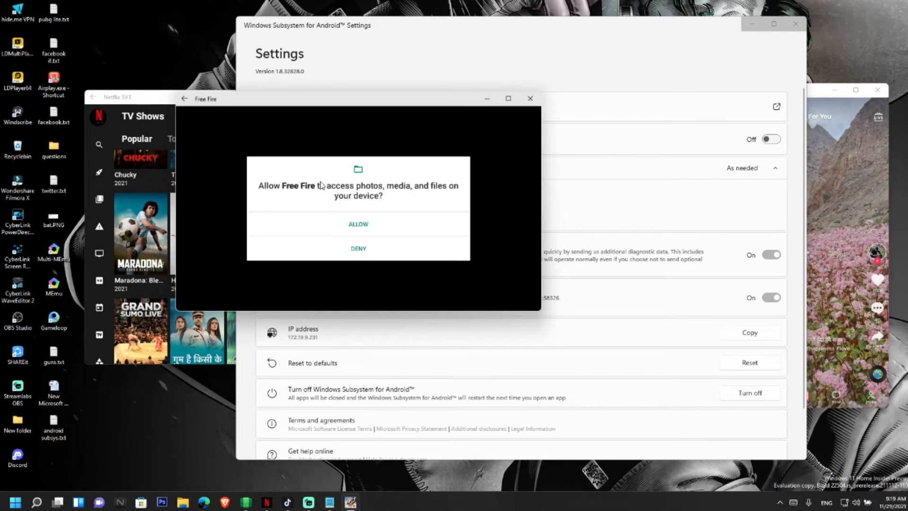
left_click(358, 224)
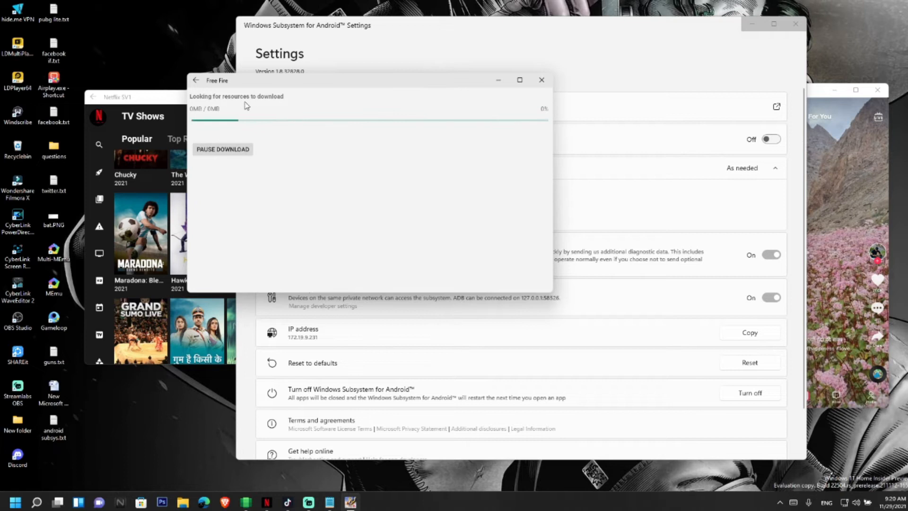
mouse_move(266, 212)
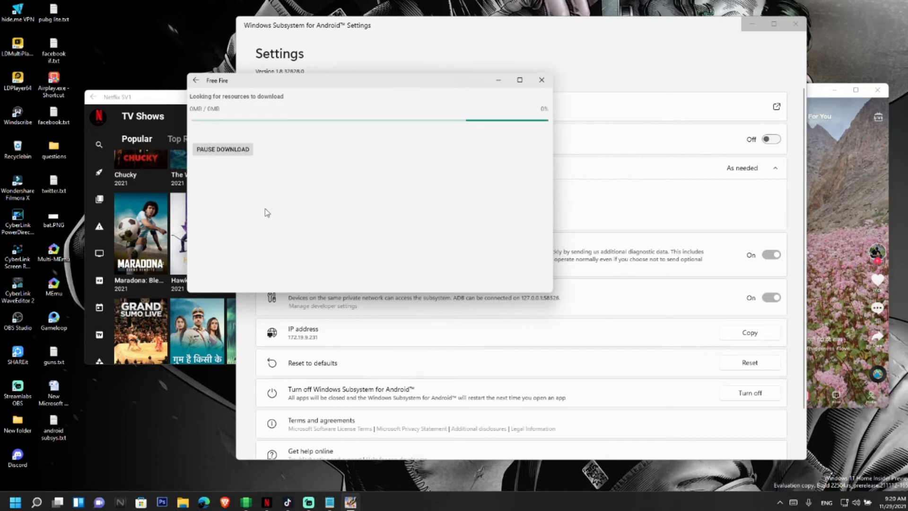
right_click(11, 503)
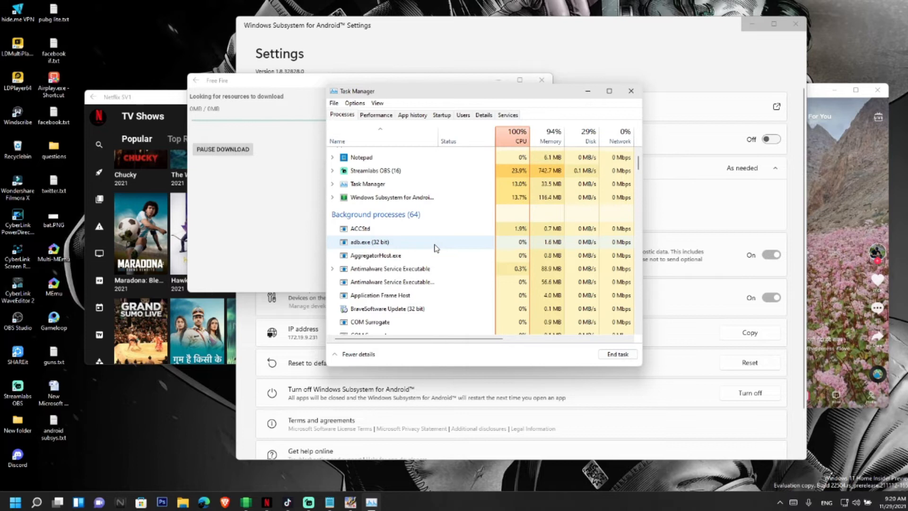
- Scroll through Task Manager's background processes, then close Task Manager
scroll("down", 3)
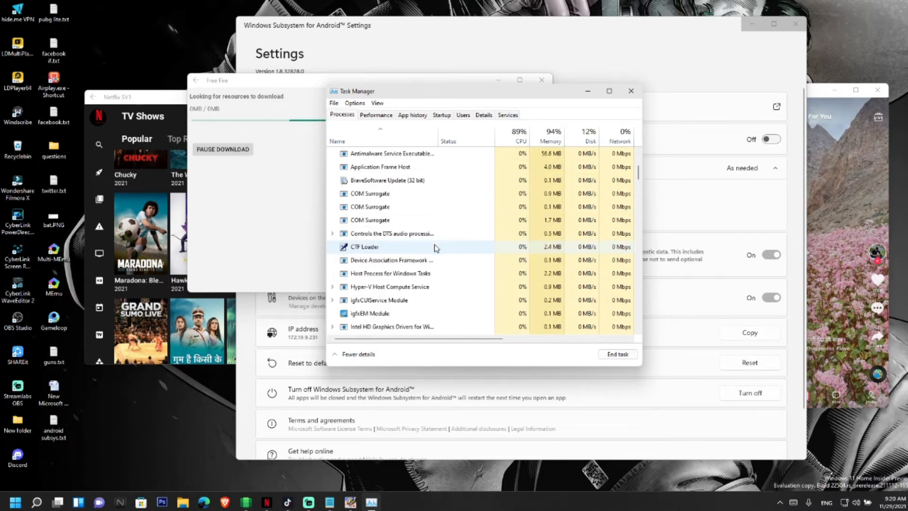
scroll("down", 3)
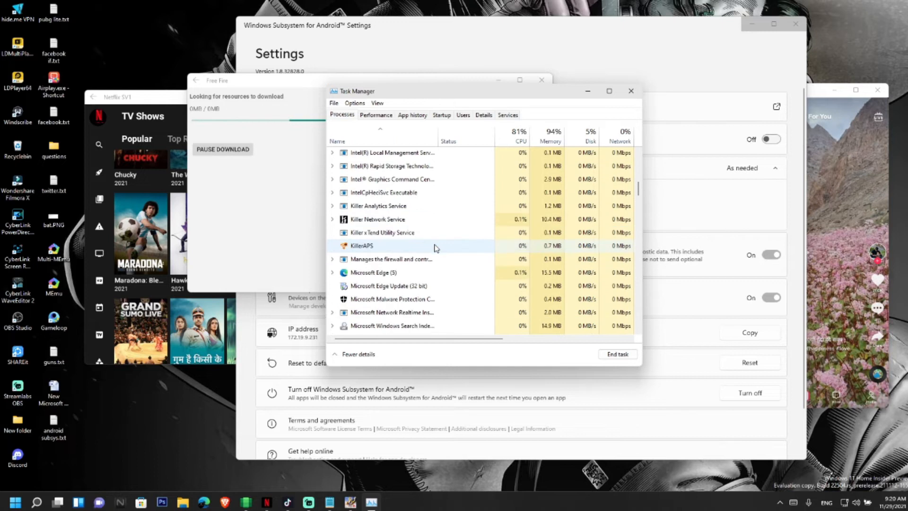
scroll("down", 3)
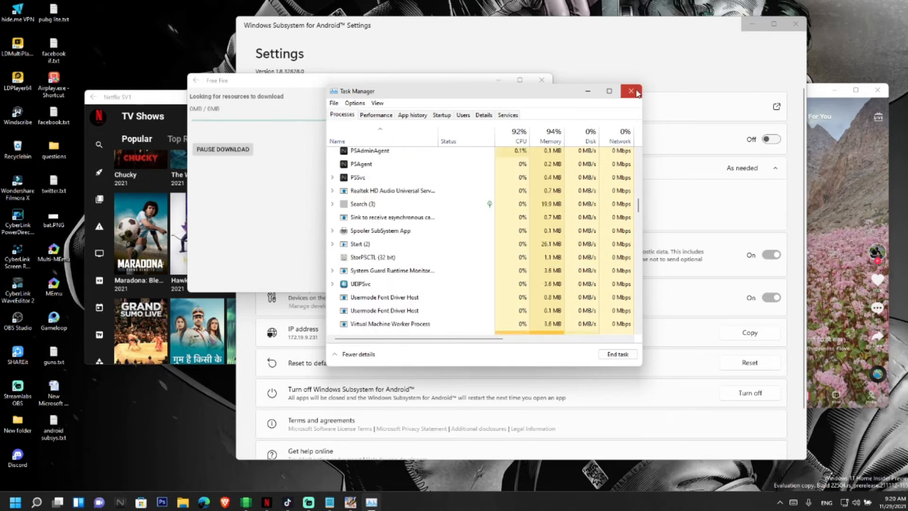
left_click(630, 91)
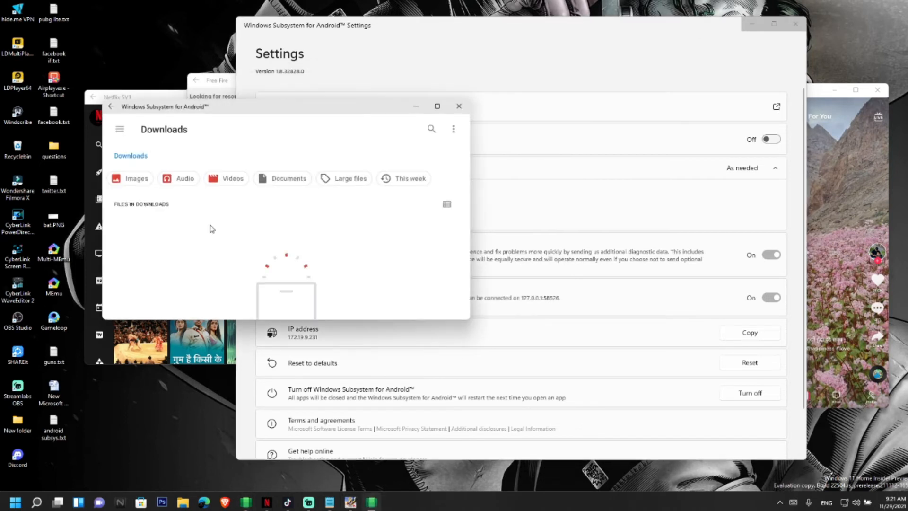
- Open the Videos folder's three-dot menu showing options like Show hidden files
left_click(454, 129)
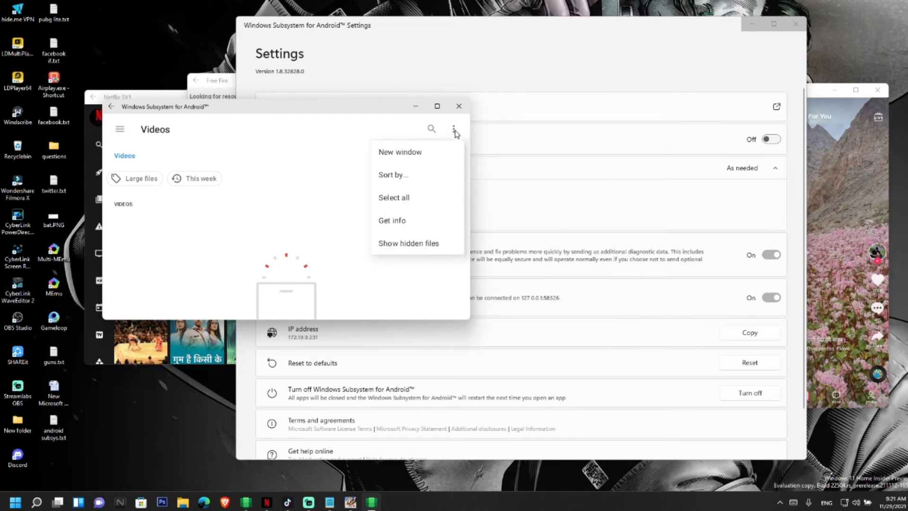